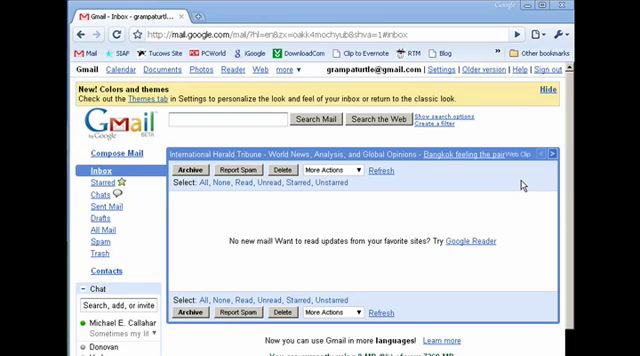
{"action": "mouse_move", "coordinate": [524, 184]}
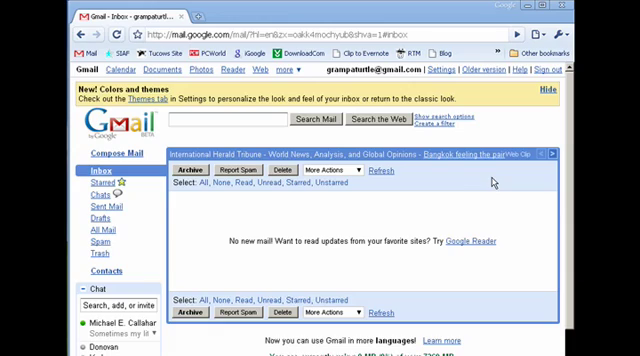
{"action": "mouse_move", "coordinate": [492, 180]}
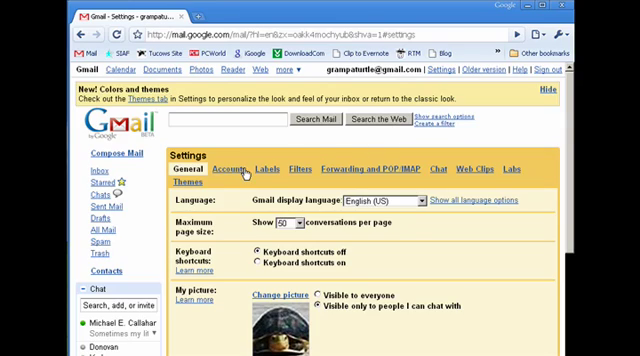
Step: Switch to Gmail's Accounts settings and start adding another send-as email address
{"action": "left_click", "coordinate": [228, 168]}
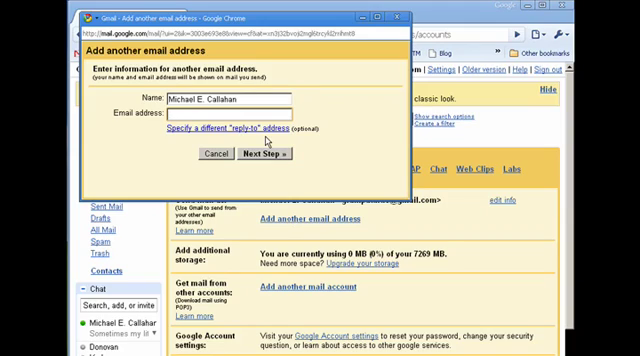
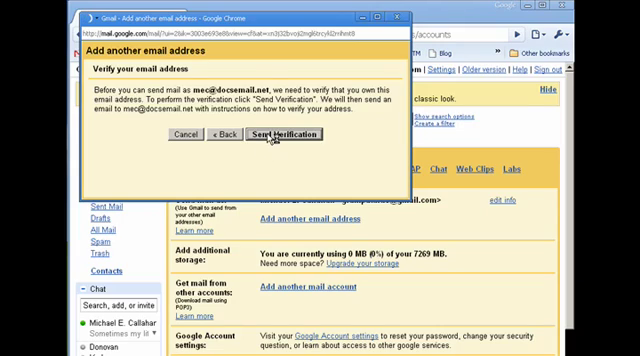
{"action": "left_click", "coordinate": [272, 136]}
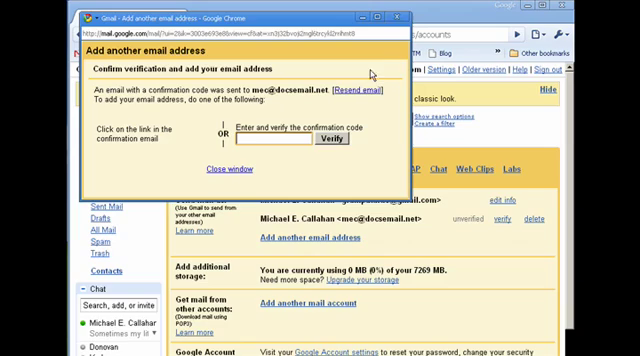
{"action": "mouse_move", "coordinate": [400, 18]}
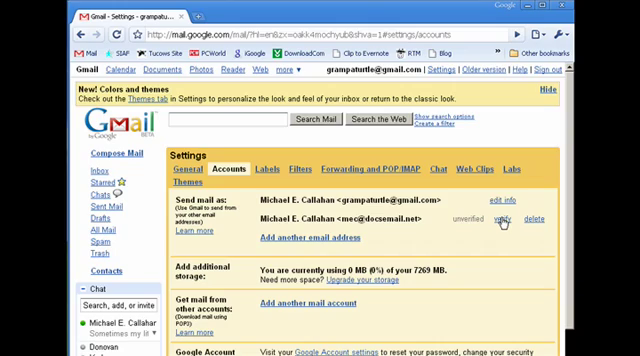
{"action": "mouse_move", "coordinate": [478, 238]}
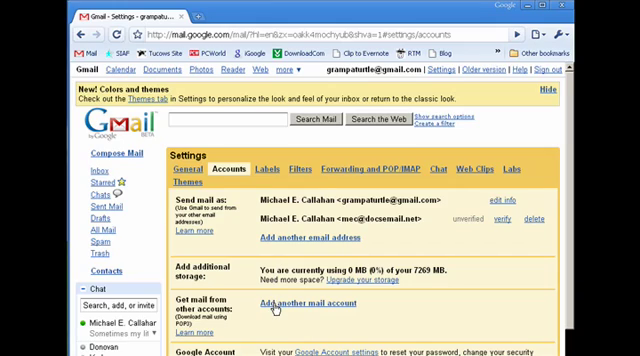
{"action": "left_click", "coordinate": [292, 302]}
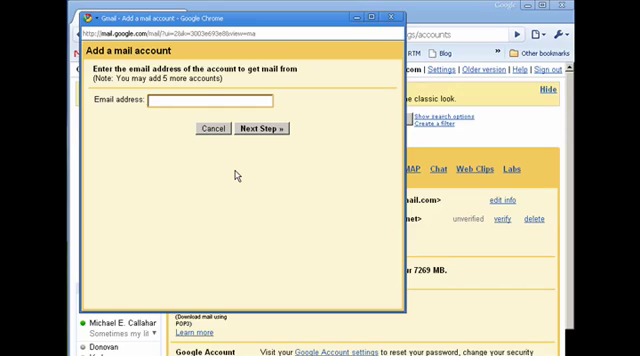
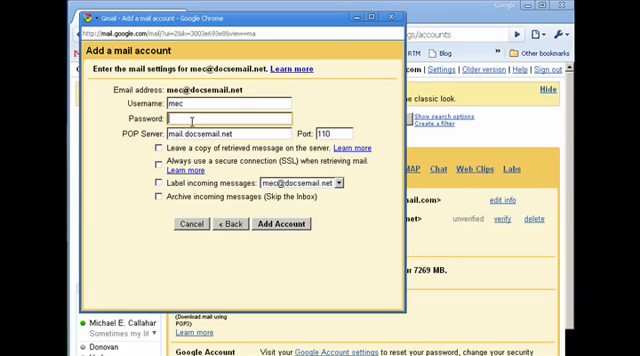
{"action": "type", "text": "•"}
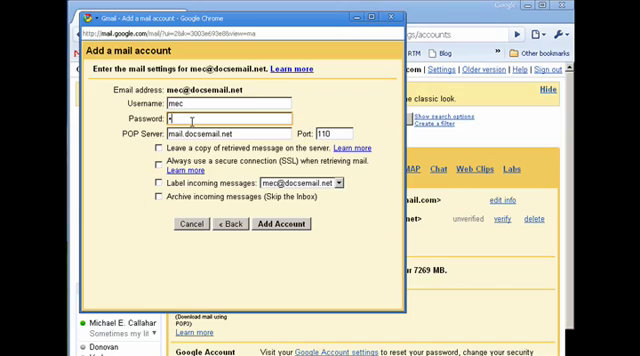
{"action": "type", "text": "password"}
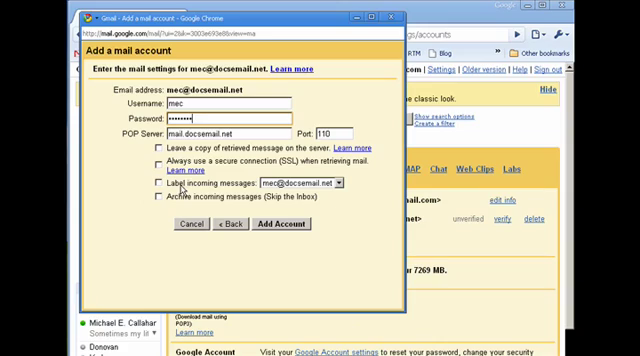
{"action": "mouse_move", "coordinate": [176, 192]}
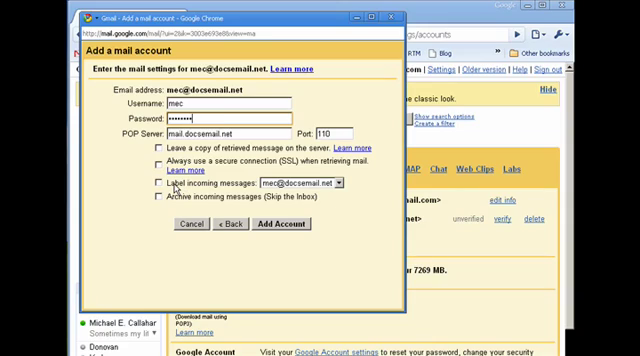